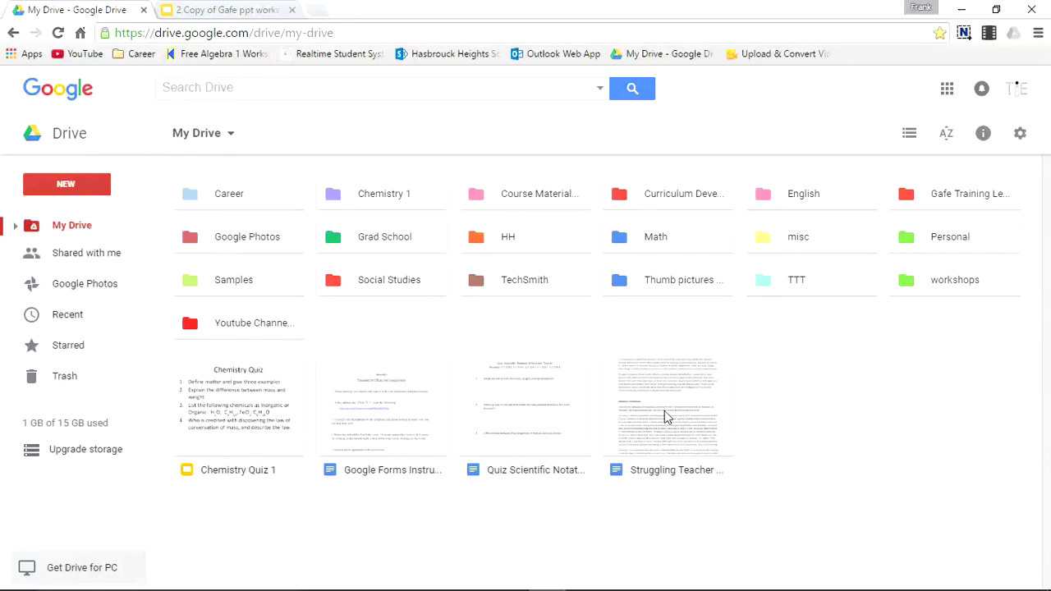
Step: Open the Struggling Teacher Case document from My Drive
double_click(667, 402)
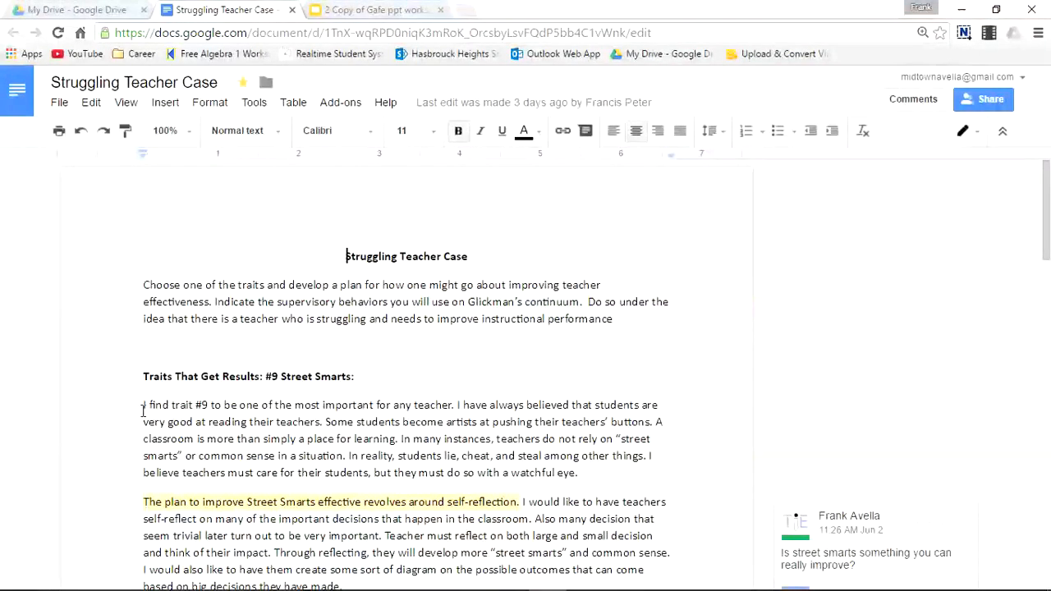
Step: Comment "What are the other nine traits?" on the trait #9 sentence
left_click_drag(143, 405, 265, 421)
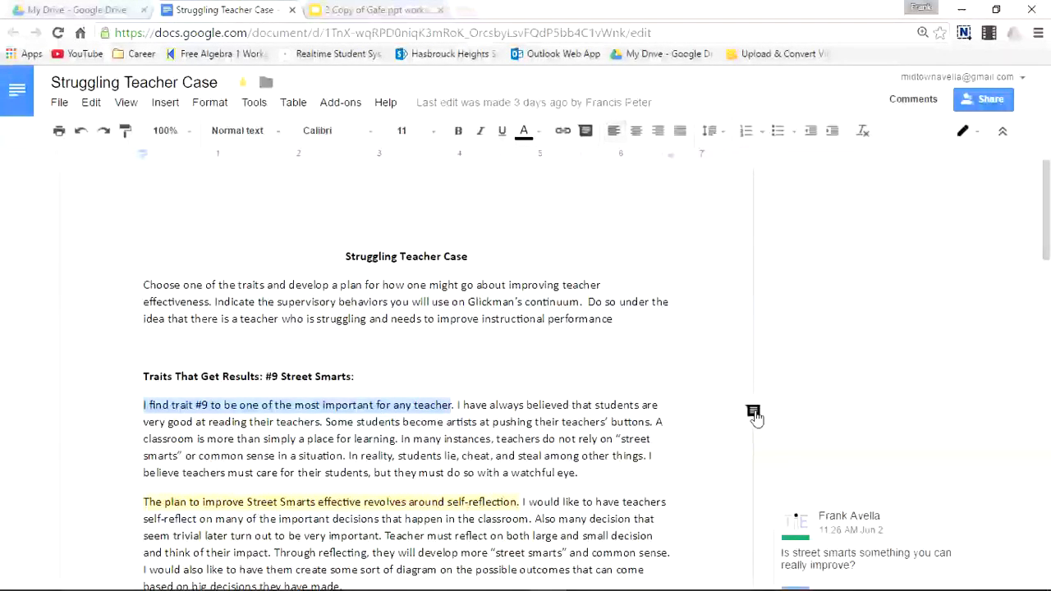
mouse_move(752, 414)
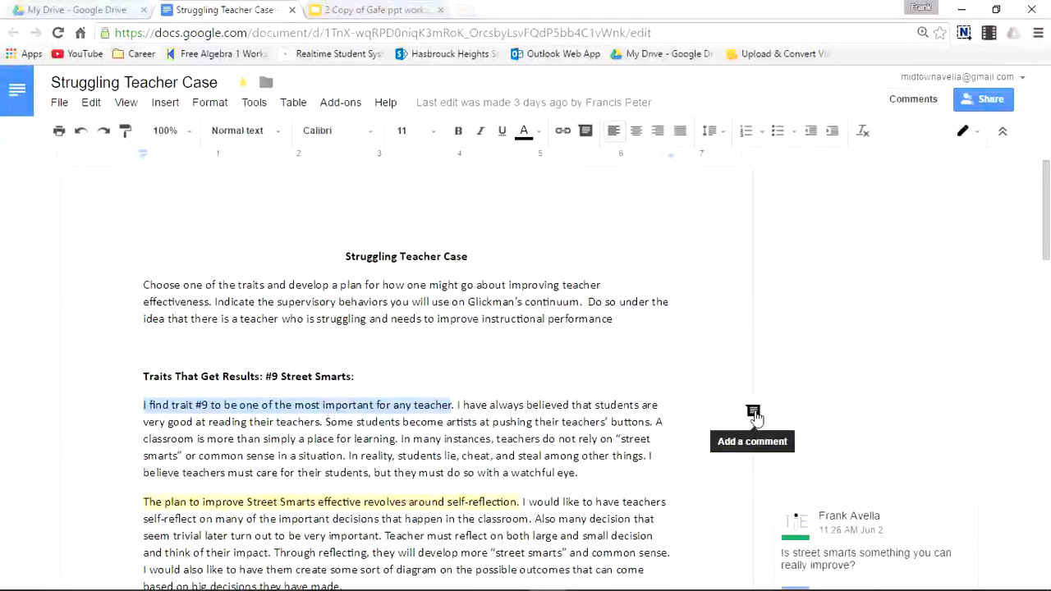
left_click(751, 417)
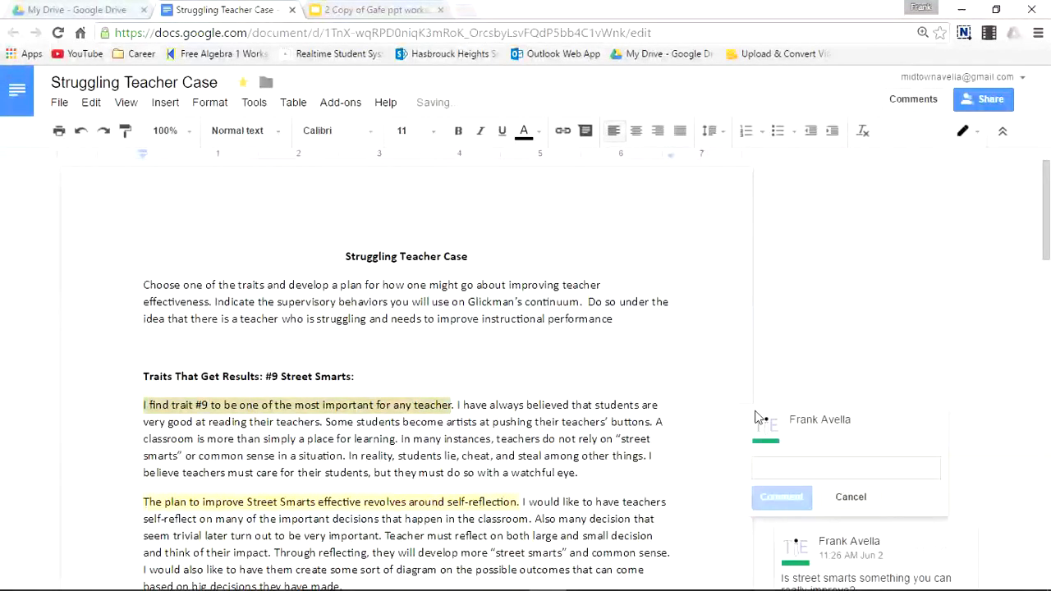
type("What are the other nine traits?")
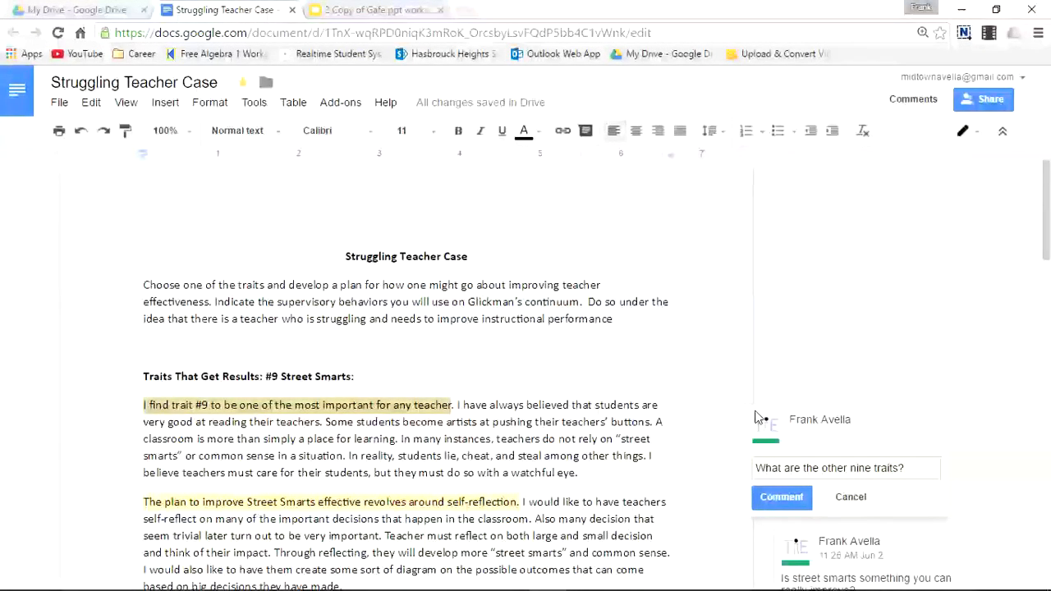
left_click(845, 468)
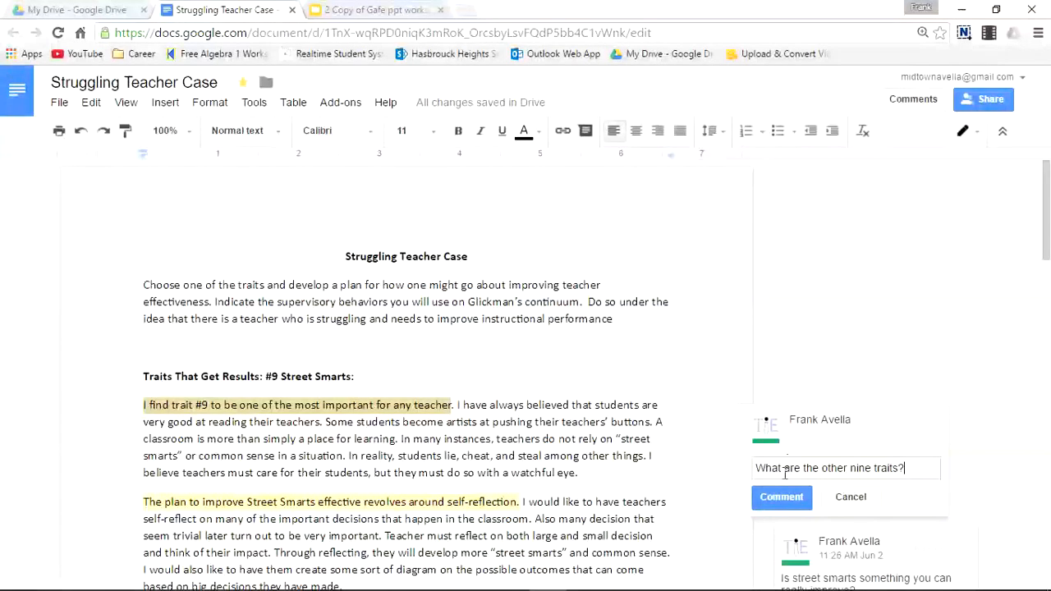
left_click(782, 497)
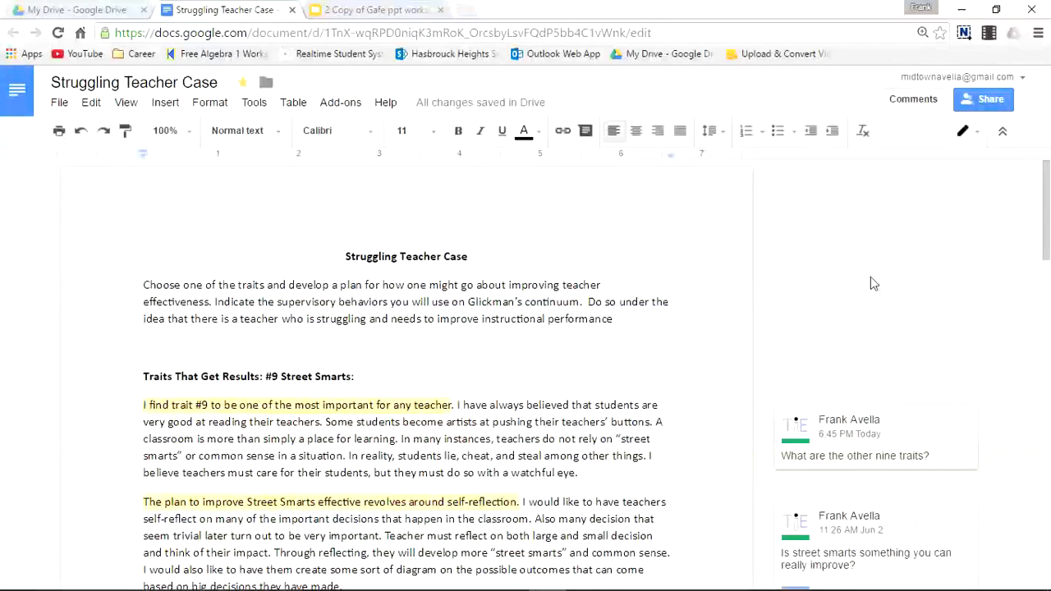
mouse_move(818, 461)
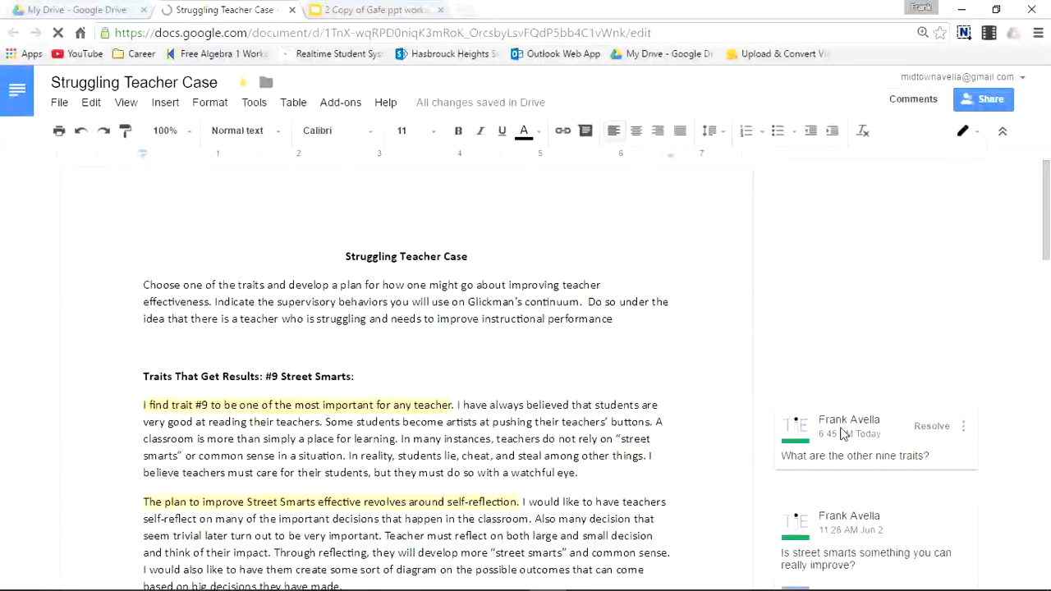
left_click(877, 455)
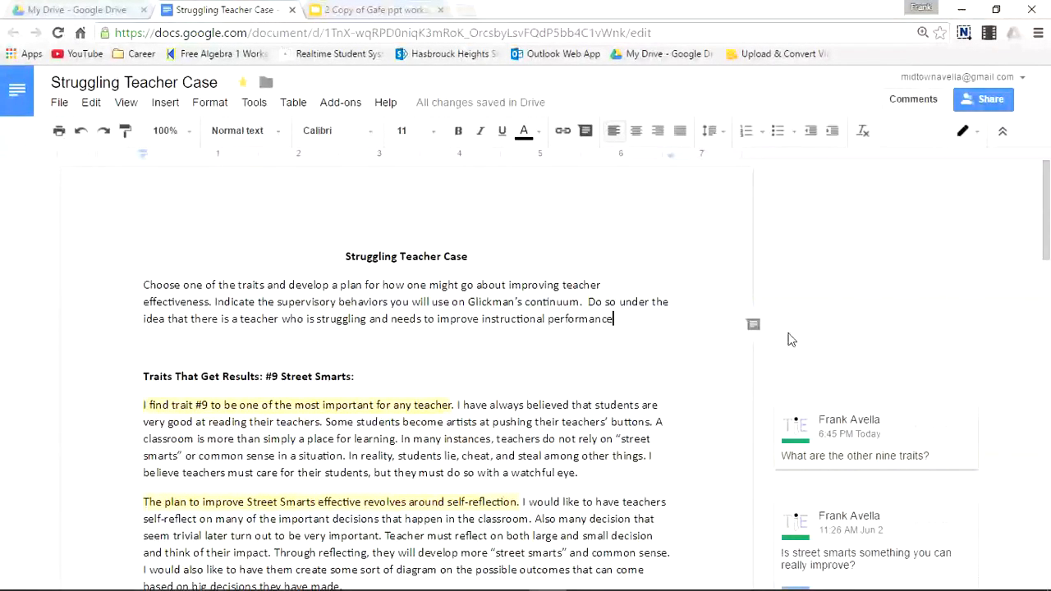
Step: Reply "Whenever I reflect I jot down notes" to the constructive-reflection question
scroll("down", 3)
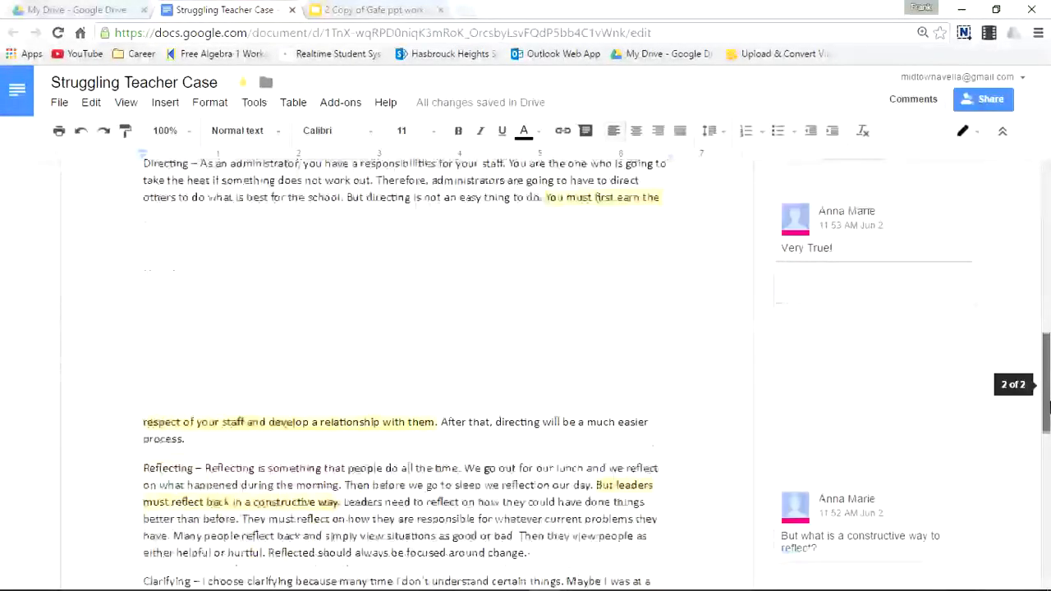
scroll("down", 3)
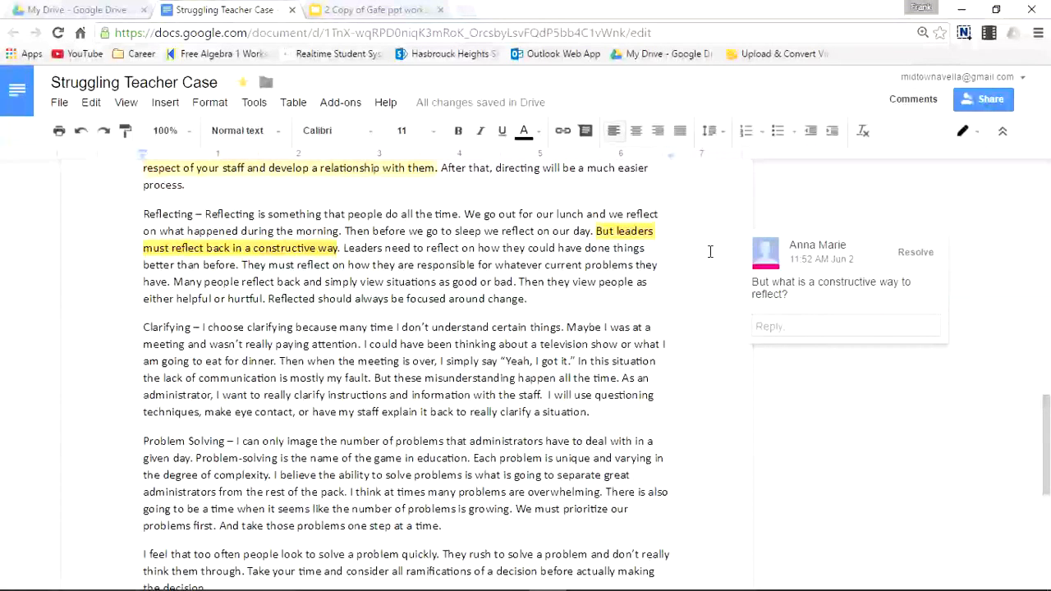
mouse_move(423, 201)
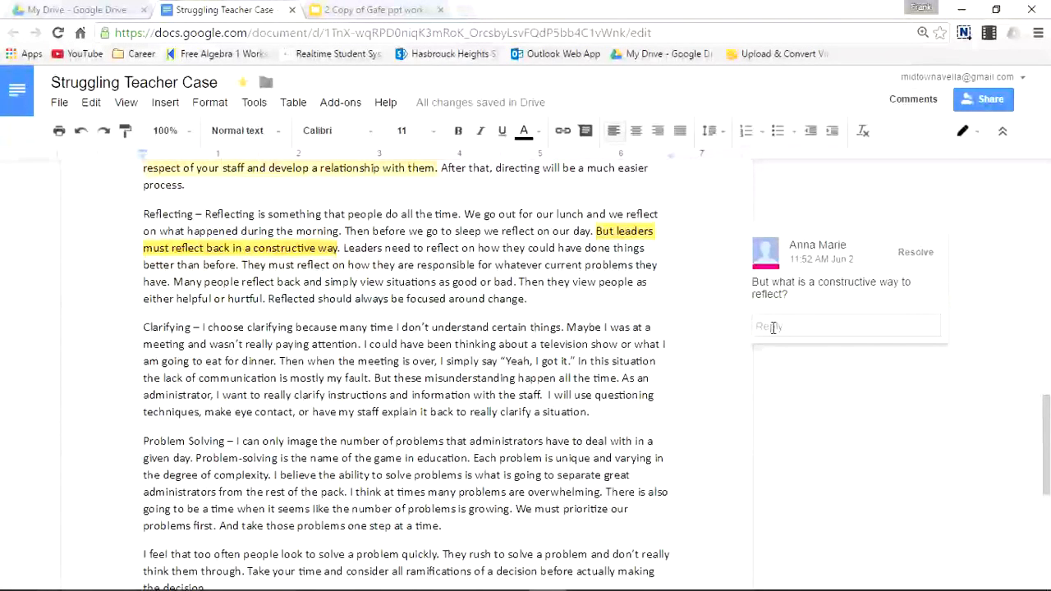
right_click(772, 326)
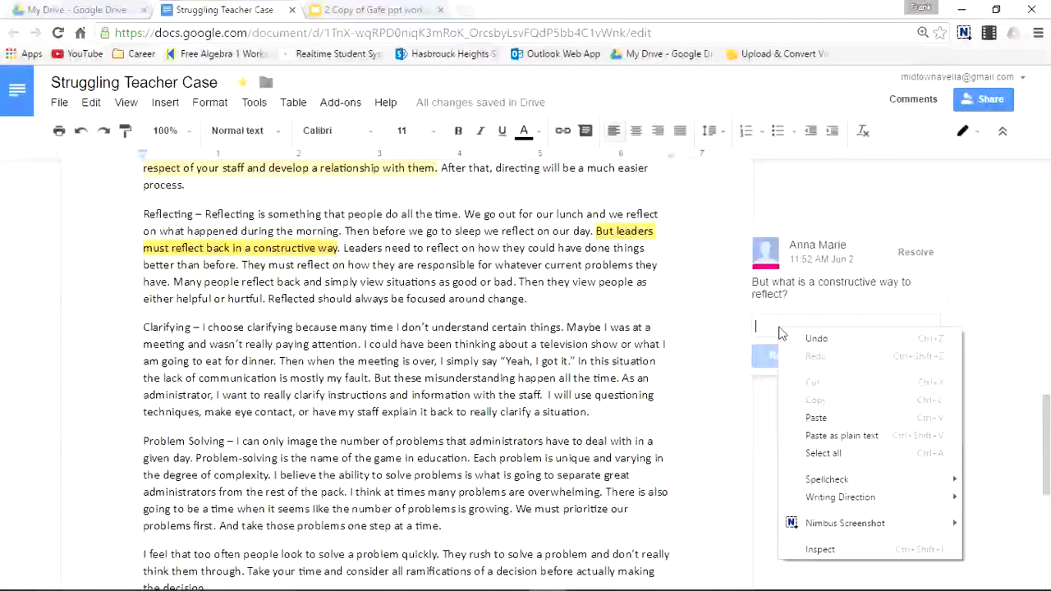
left_click(763, 327)
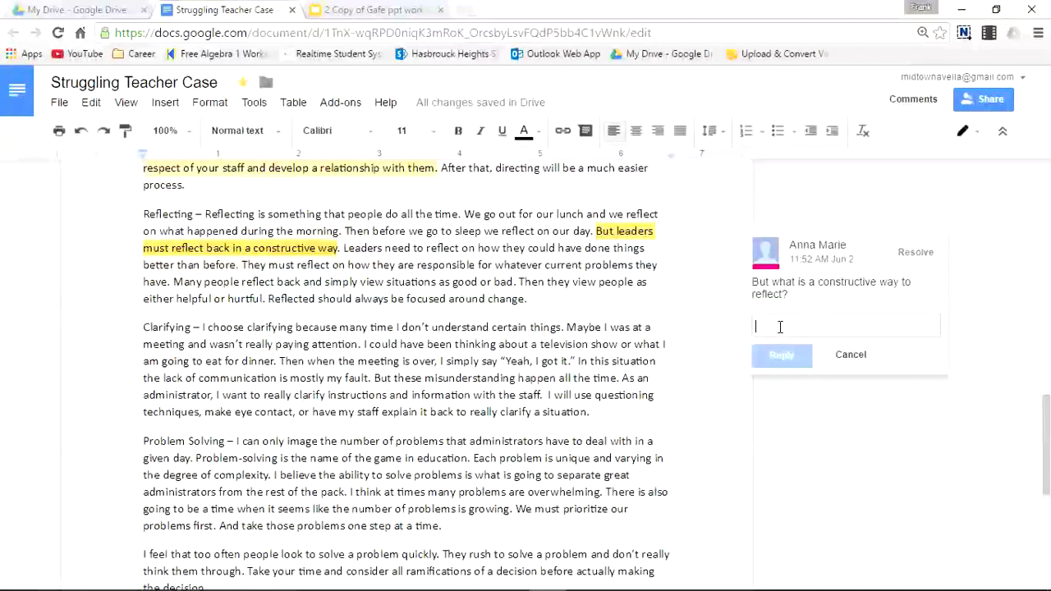
type("Whenever I reflect I jot down")
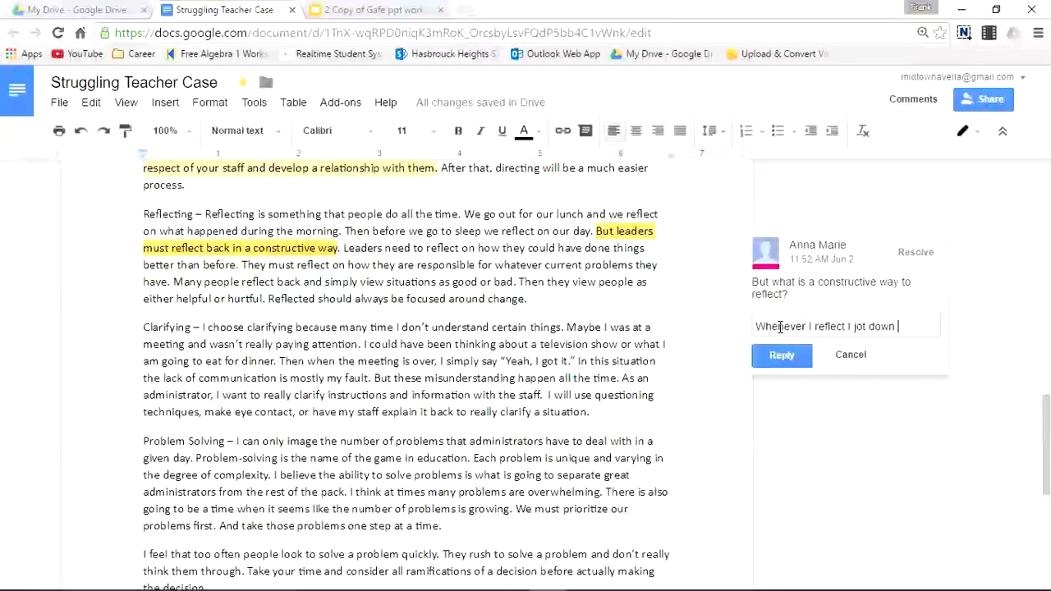
type("notes")
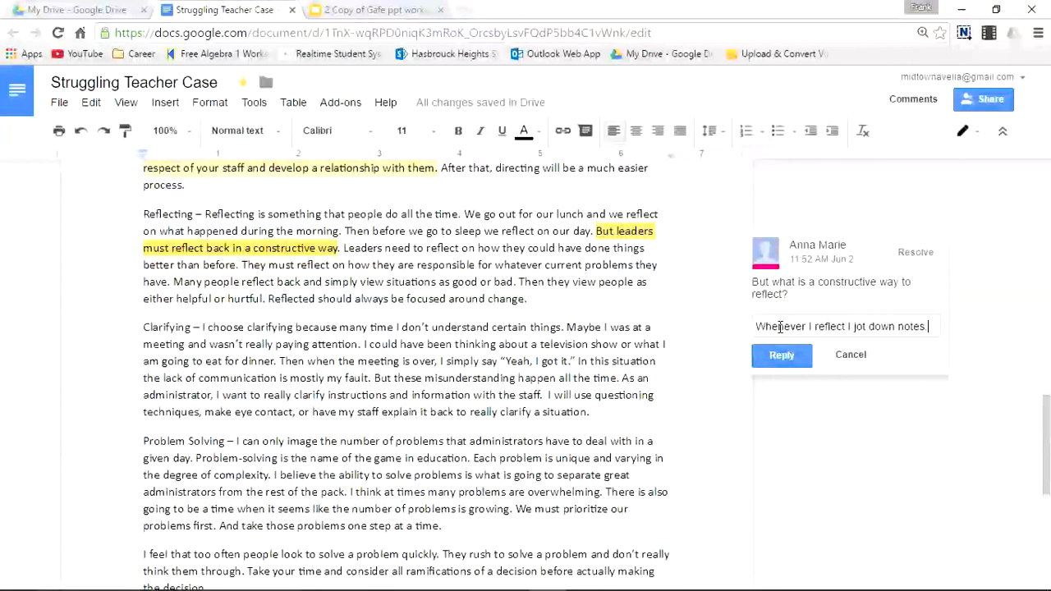
left_click(781, 355)
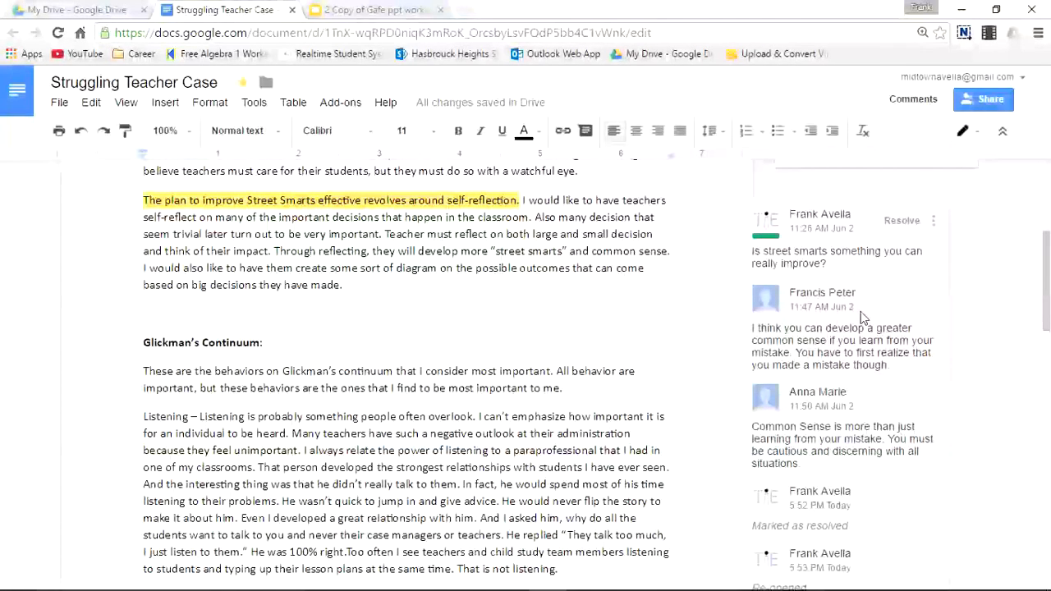
mouse_move(936, 221)
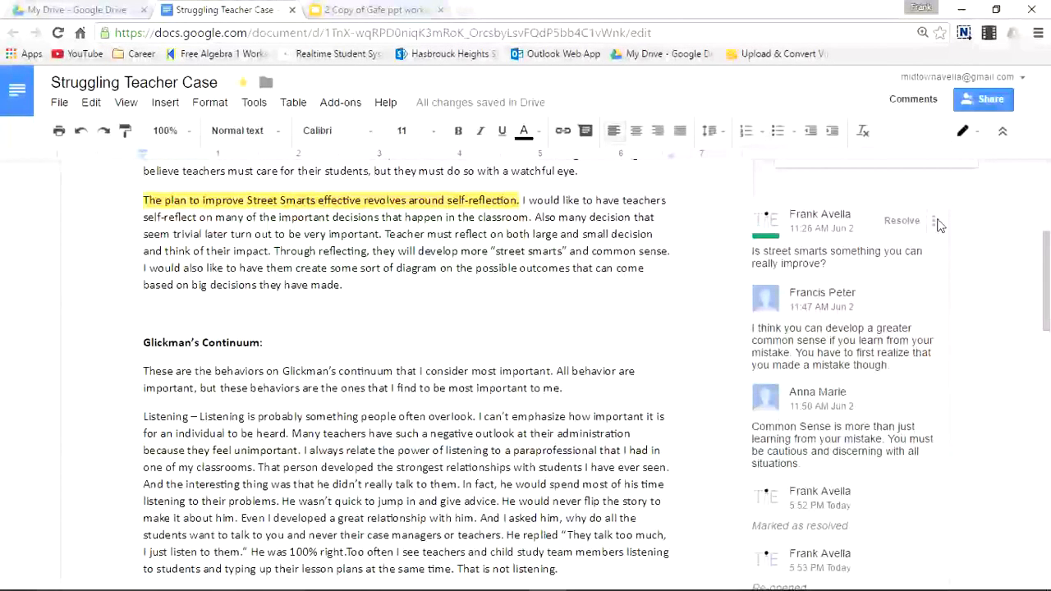
Step: Edit the Street Smarts comment to ask whether street smarts can really be improved
left_click(939, 221)
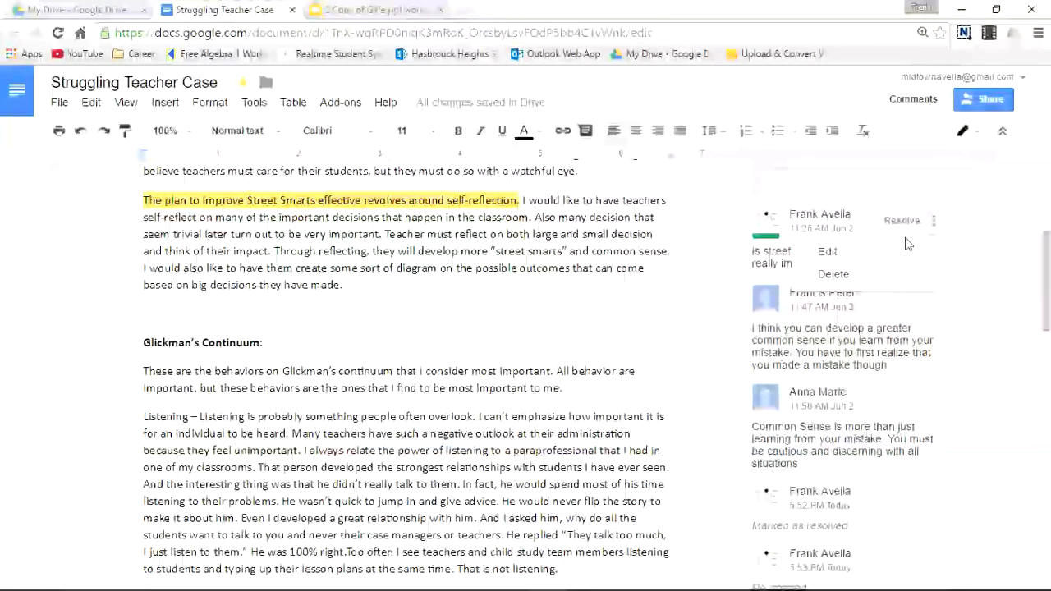
right_click(870, 262)
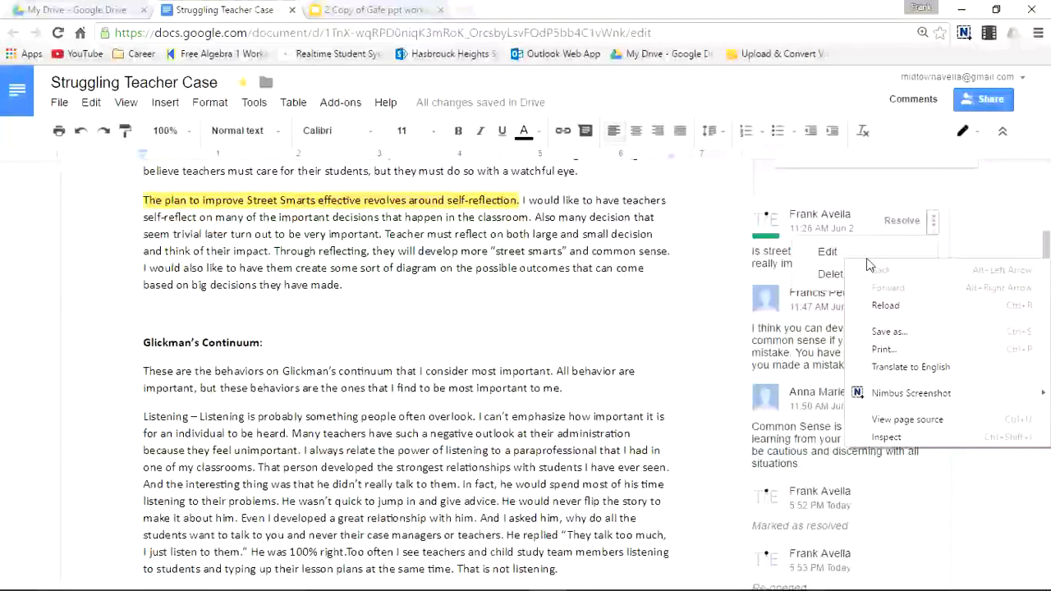
left_click(827, 251)
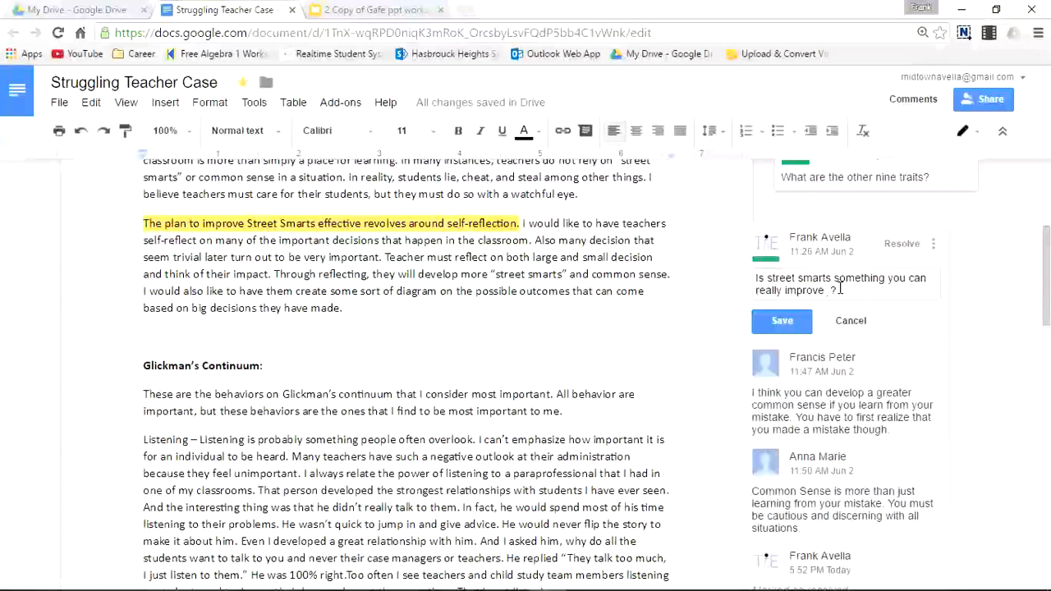
type("or is not")
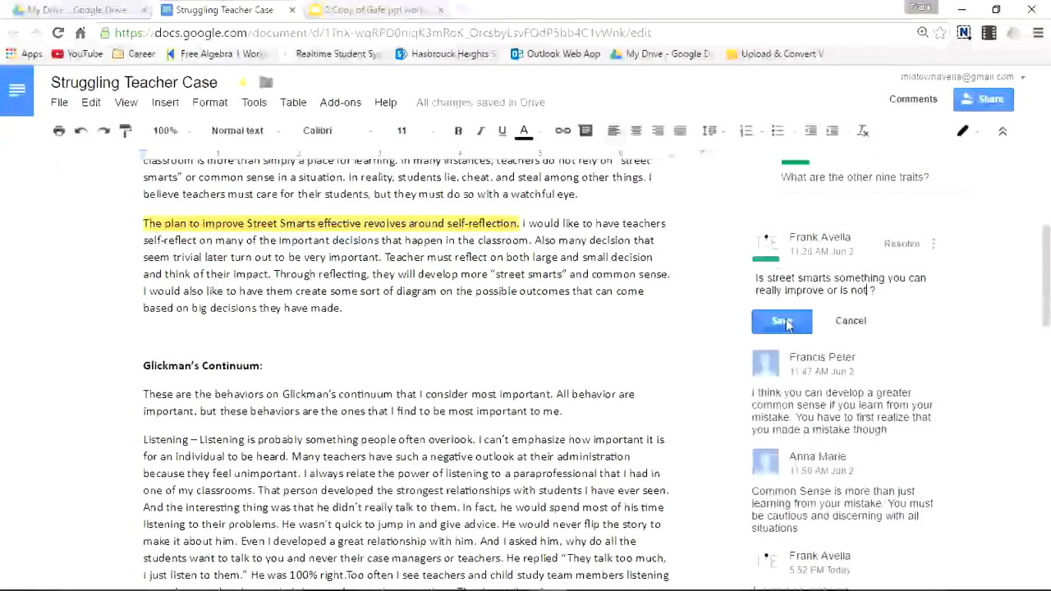
left_click(781, 321)
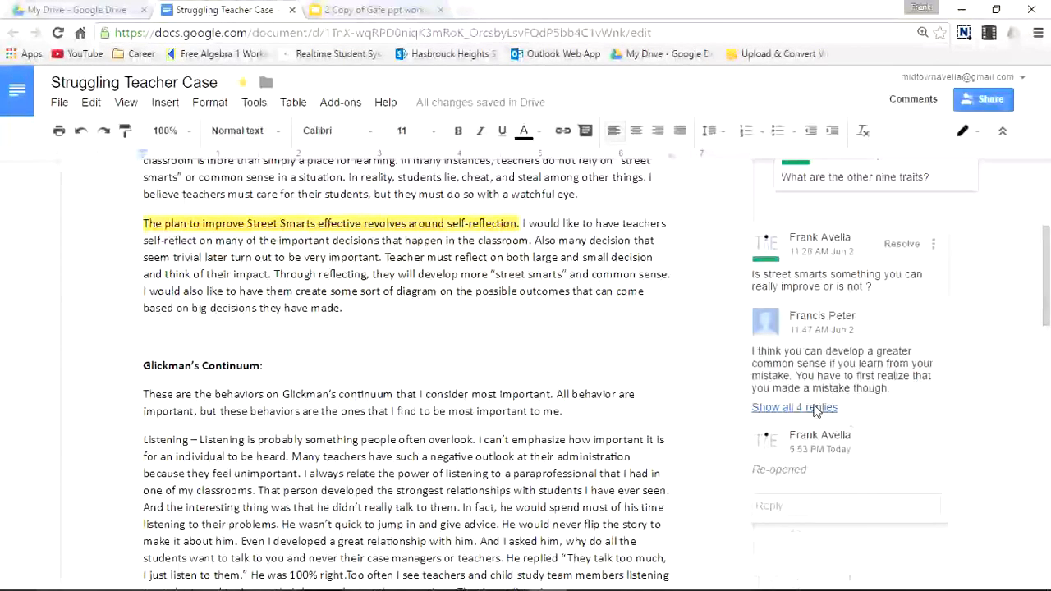
Step: Expand the Street Smarts thread's 4 replies and mark the thread resolved
left_click(794, 408)
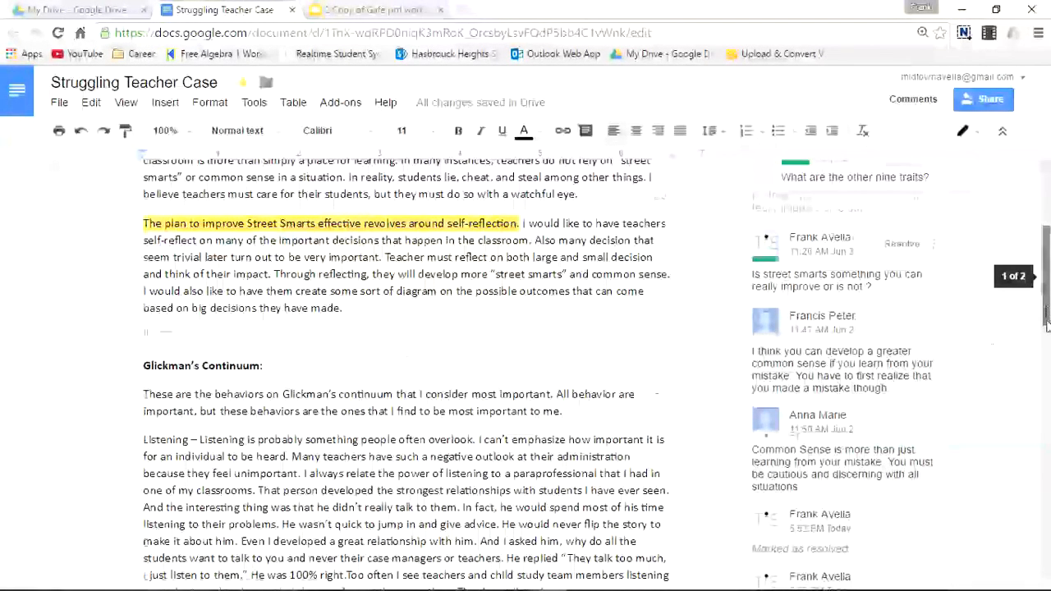
scroll("down", 3)
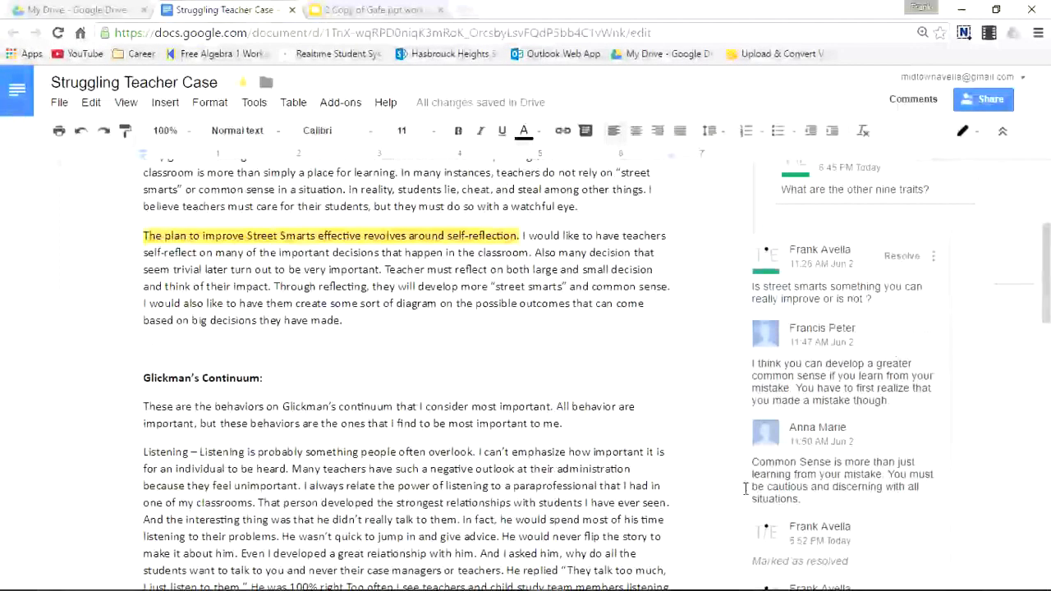
scroll("down", 3)
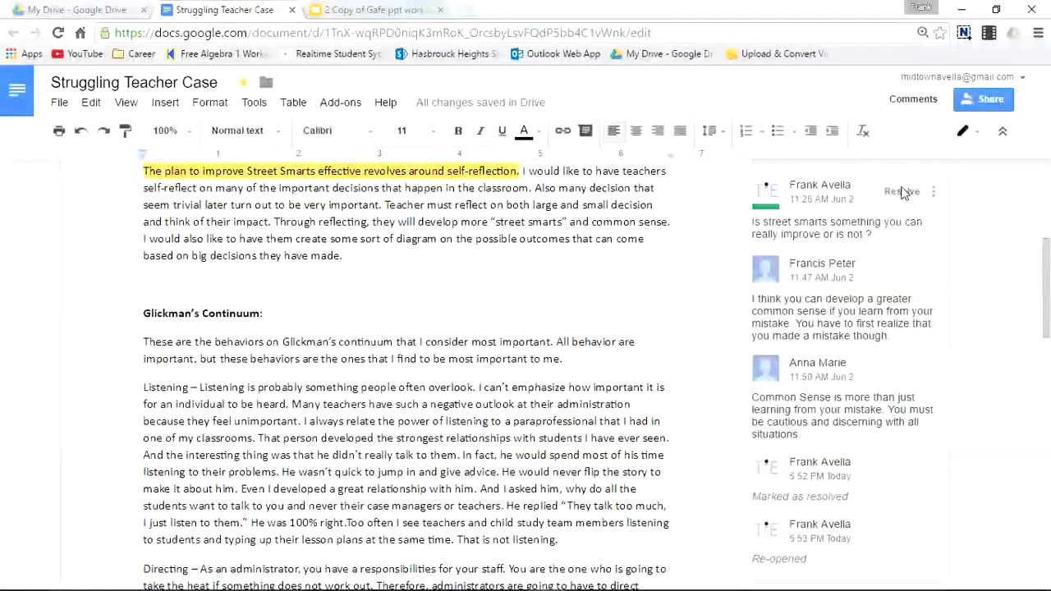
mouse_move(901, 192)
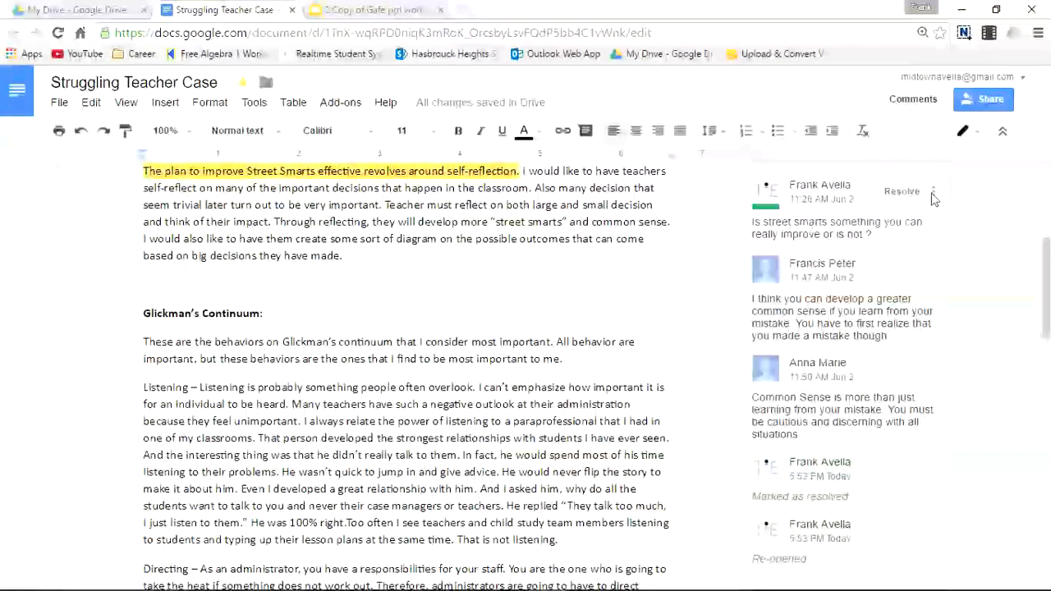
left_click(933, 192)
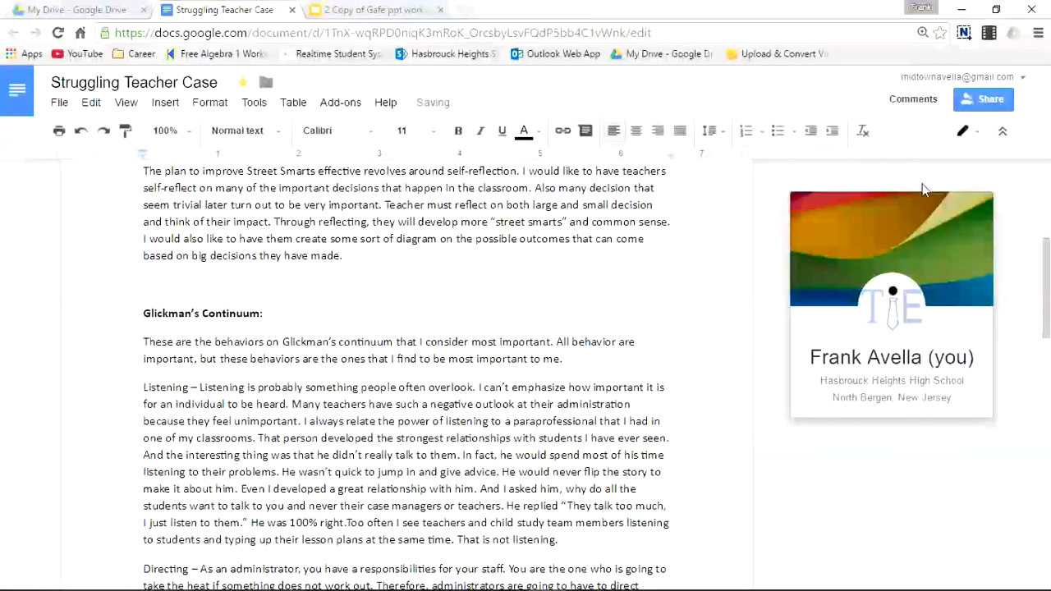
scroll("down", 3)
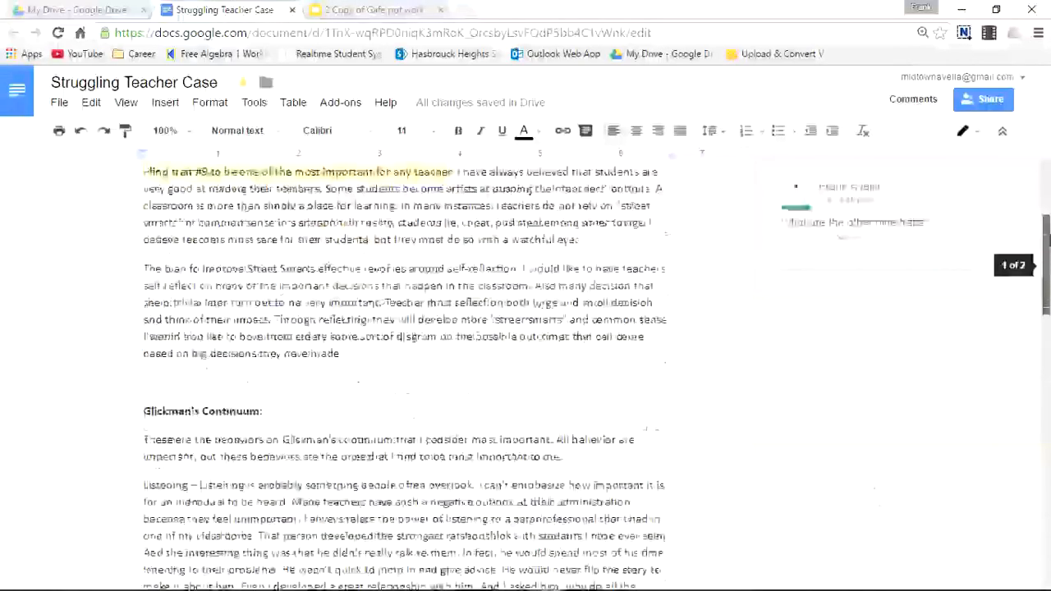
scroll("down", 3)
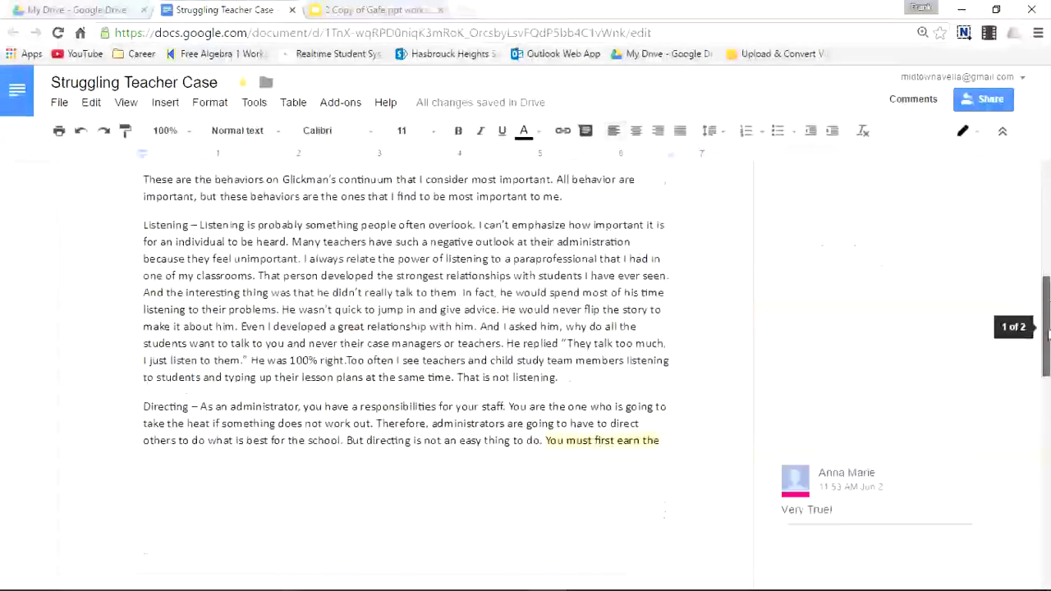
scroll("up", 3)
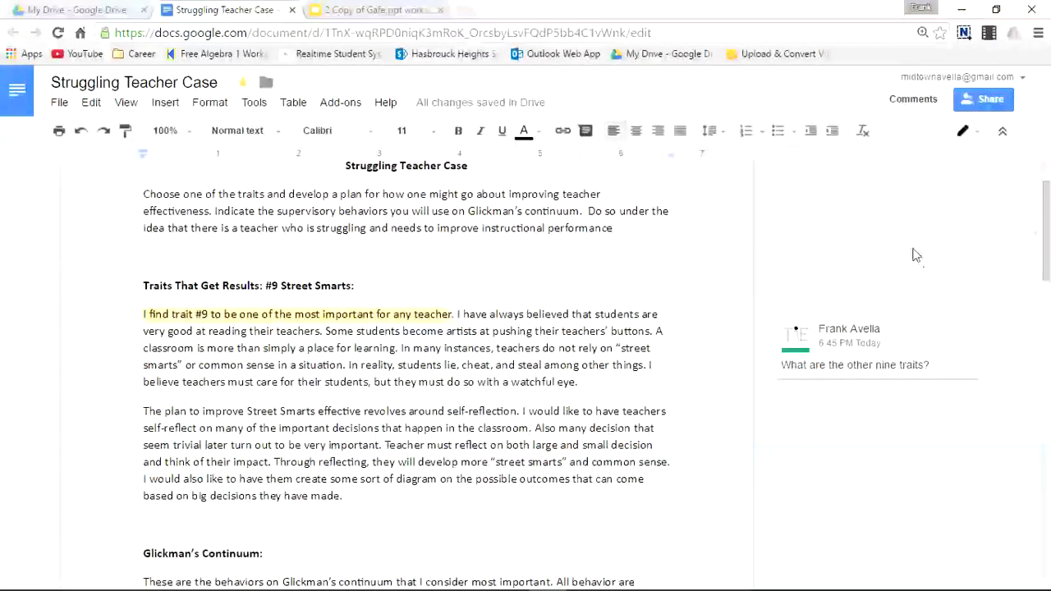
mouse_move(913, 99)
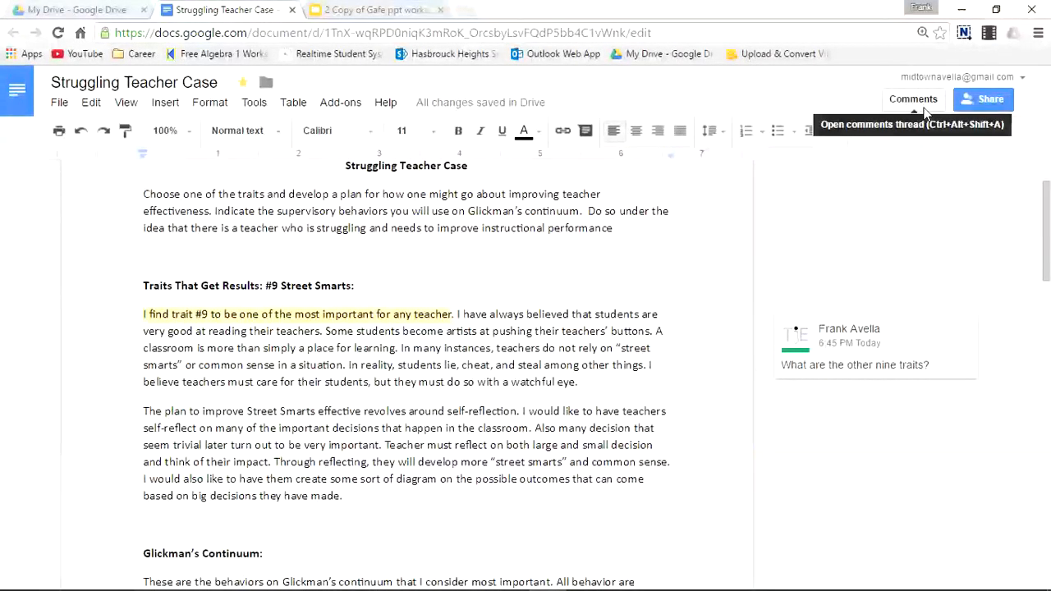
Step: Find the resolved Street Smarts thread in the comment history and re-open it
left_click(912, 98)
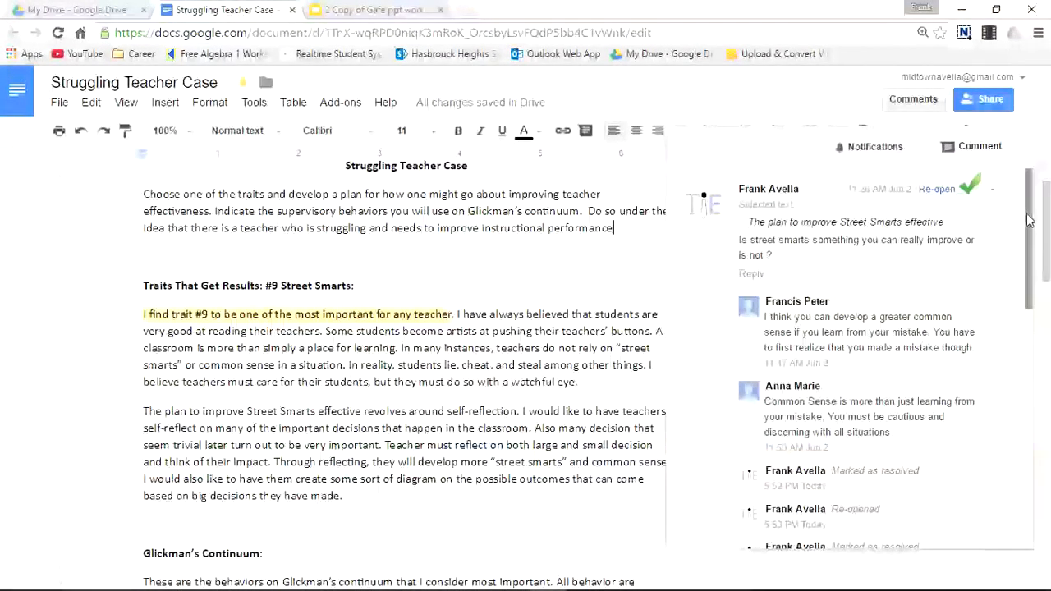
scroll("down", 3)
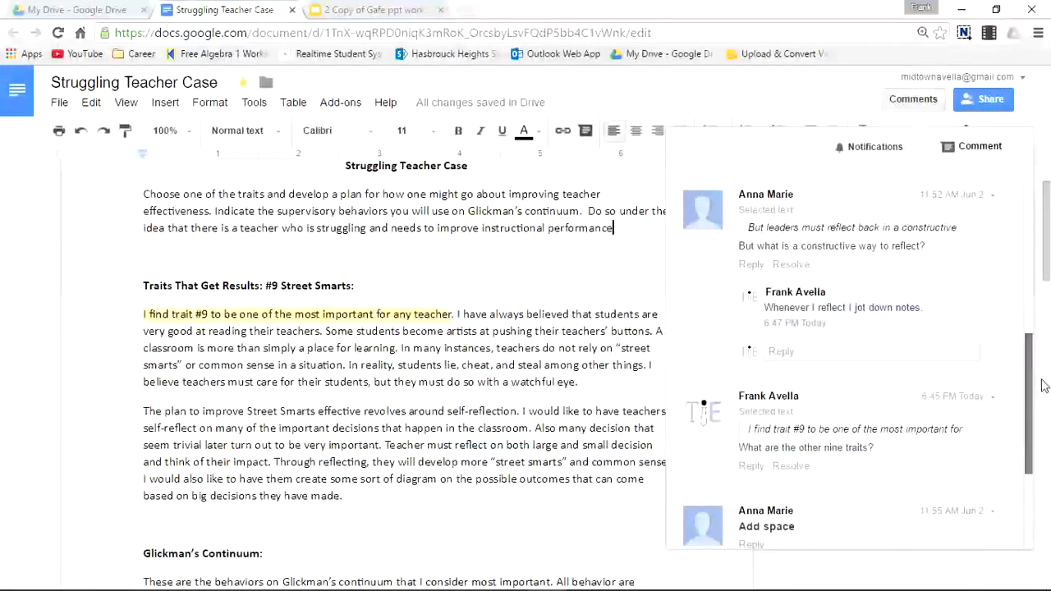
scroll("down", 3)
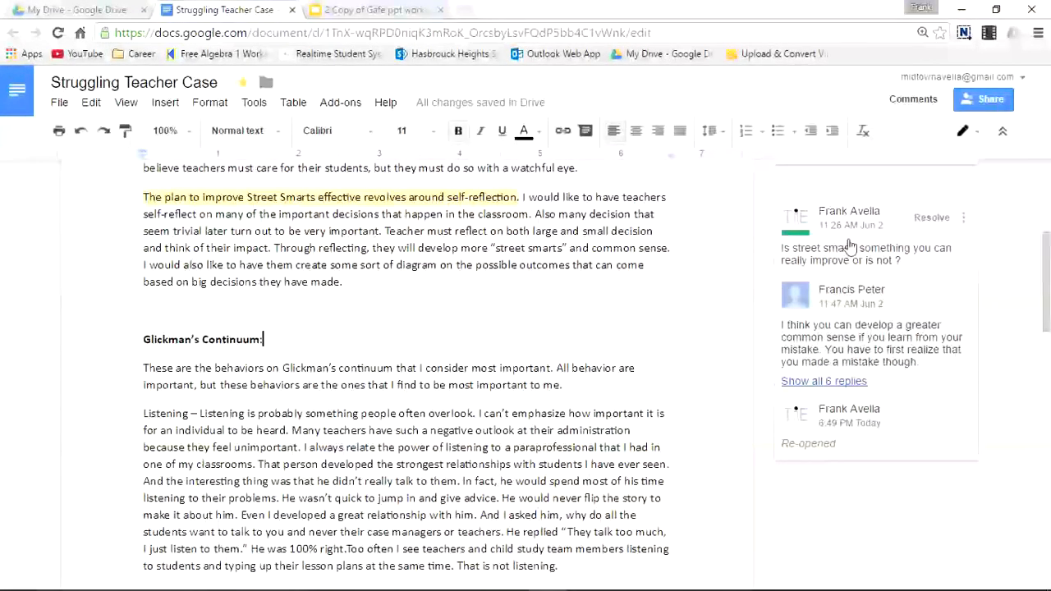
left_click(824, 381)
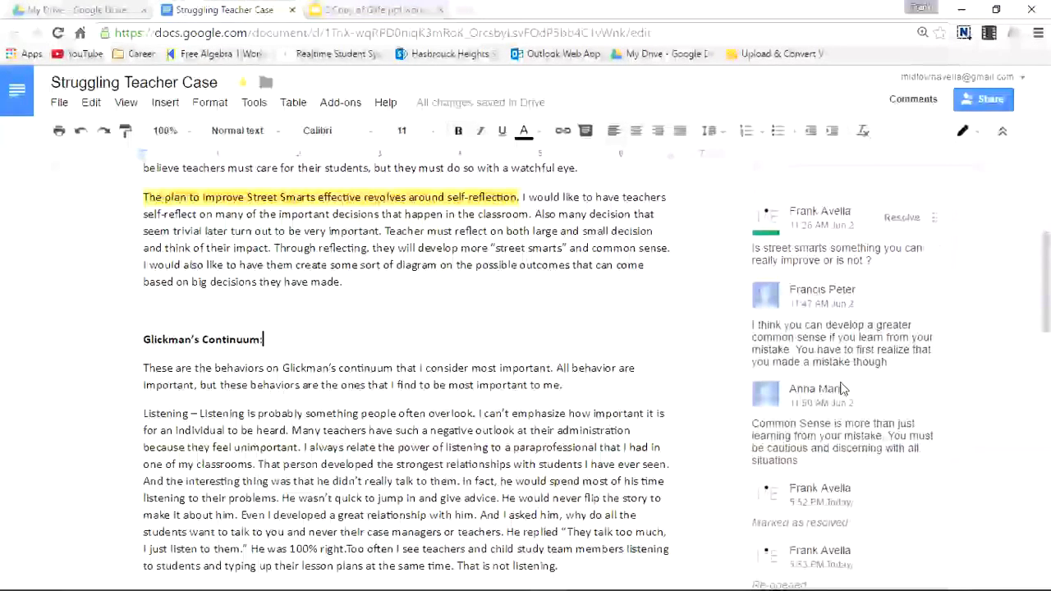
scroll("down", 3)
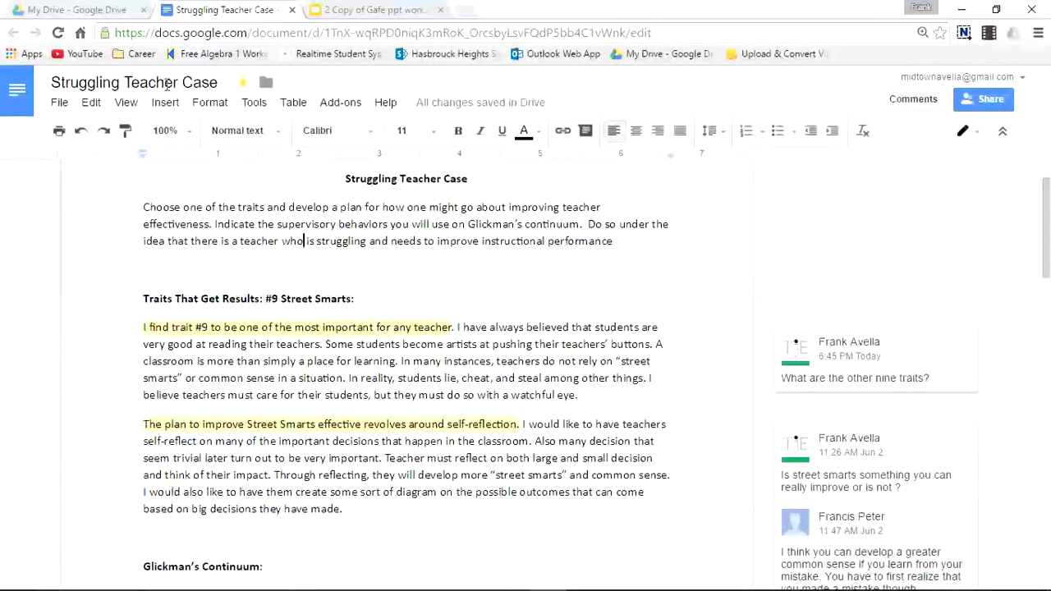
left_click(165, 102)
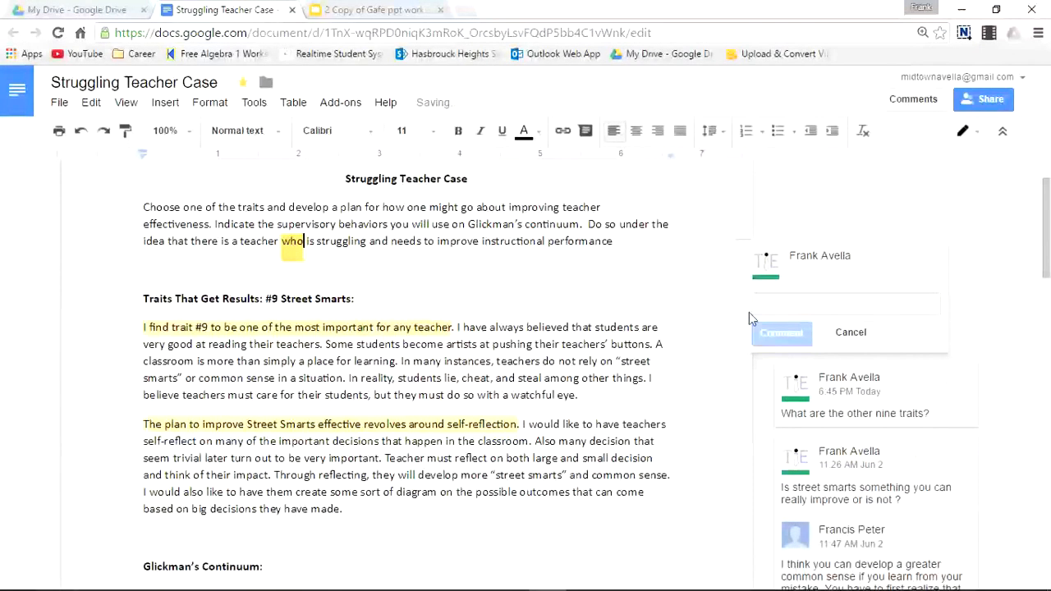
type("This should say whom")
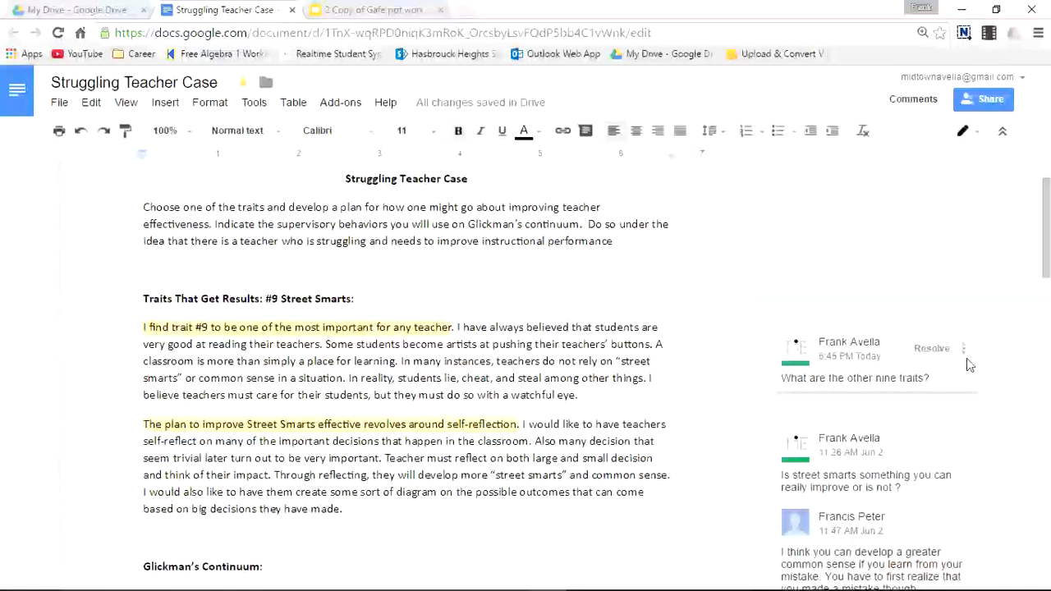
Step: Delete the nine-traits comment thread and confirm the deletion
left_click(963, 349)
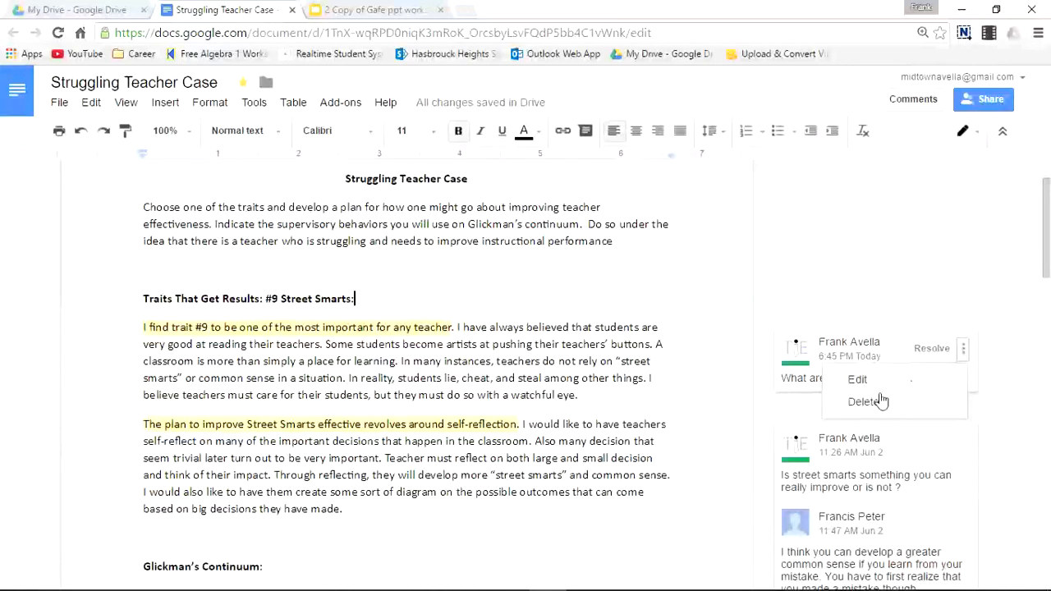
left_click(863, 401)
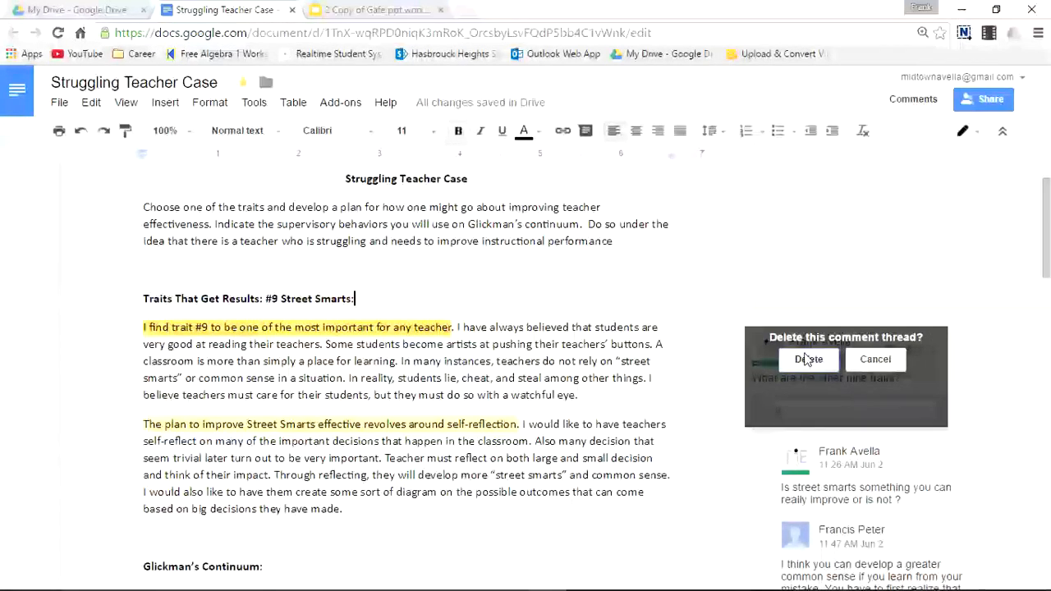
left_click(808, 359)
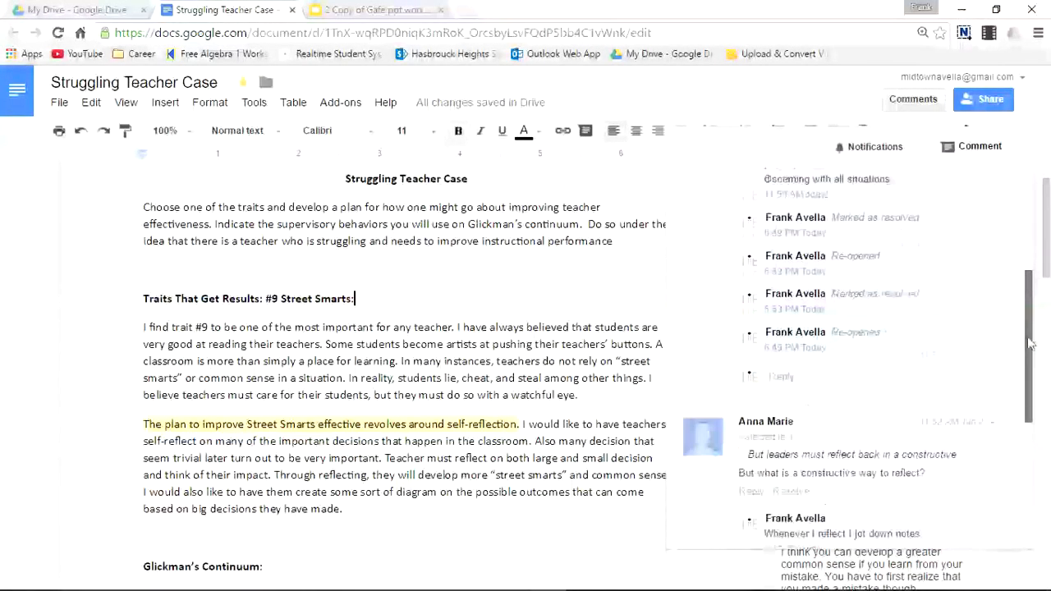
scroll("down", 3)
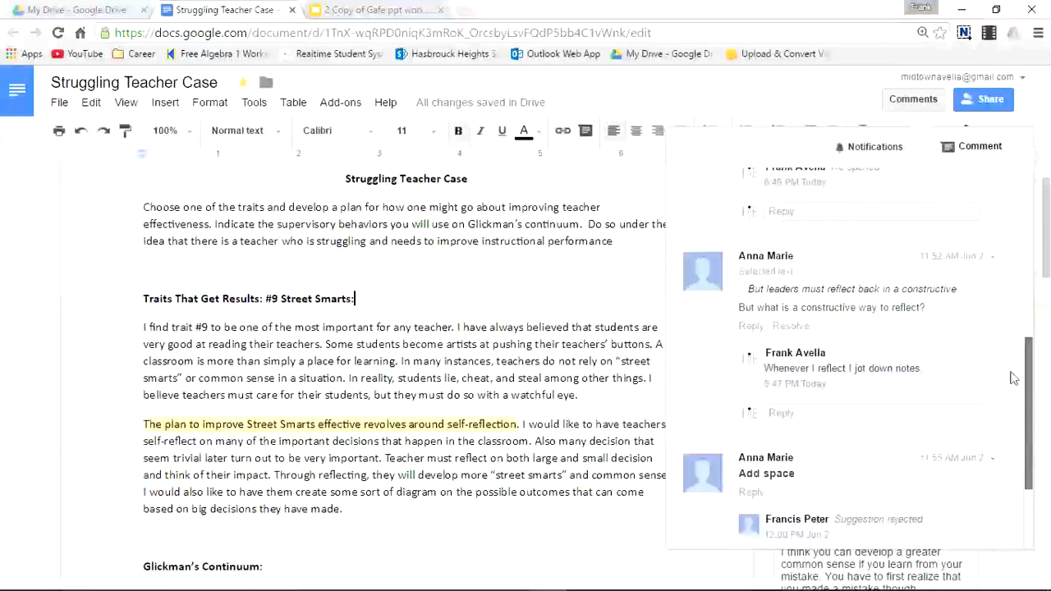